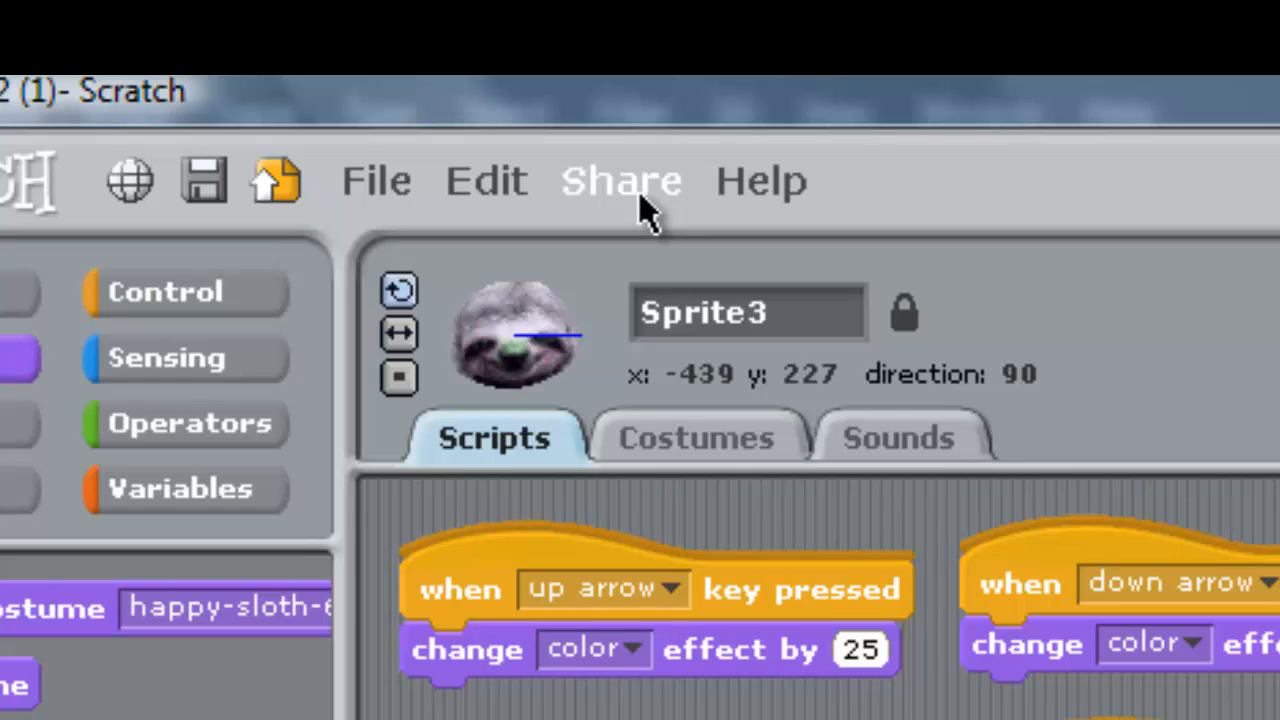
Step: Bring up the Upload to Scratch Server form for the drawingapp2 (1) project via Share
left_click(620, 180)
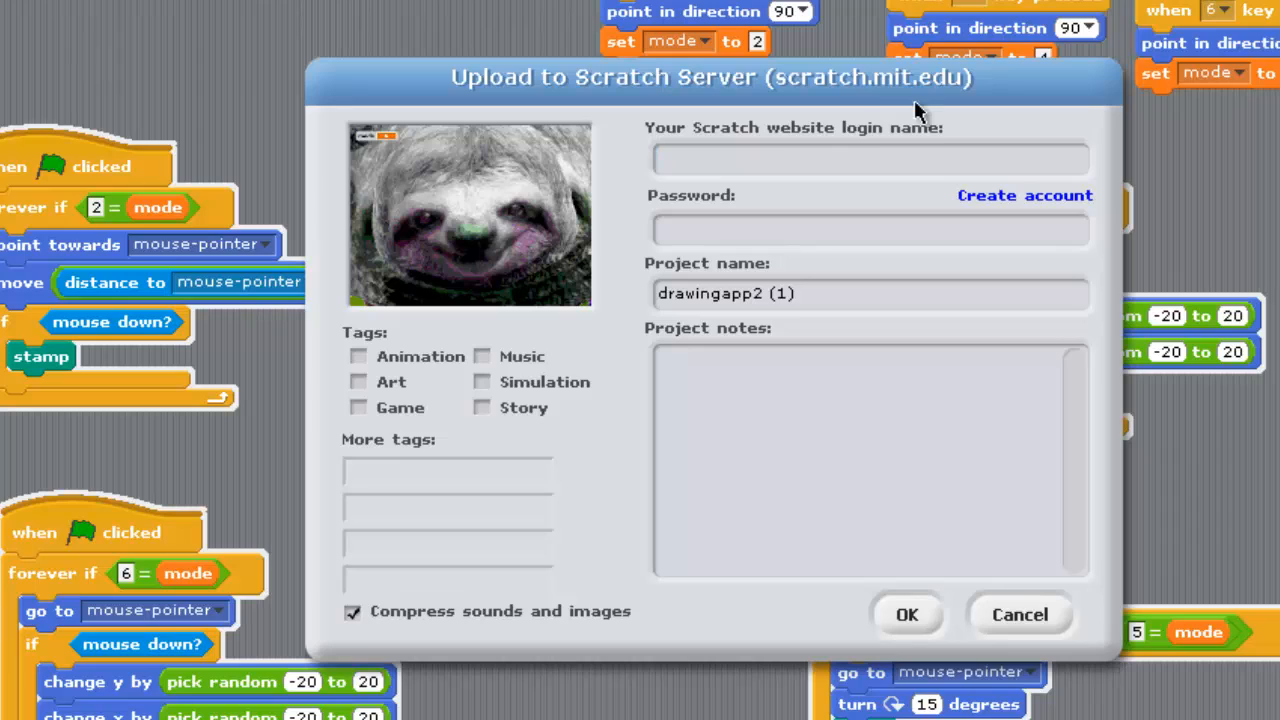
left_click(870, 160)
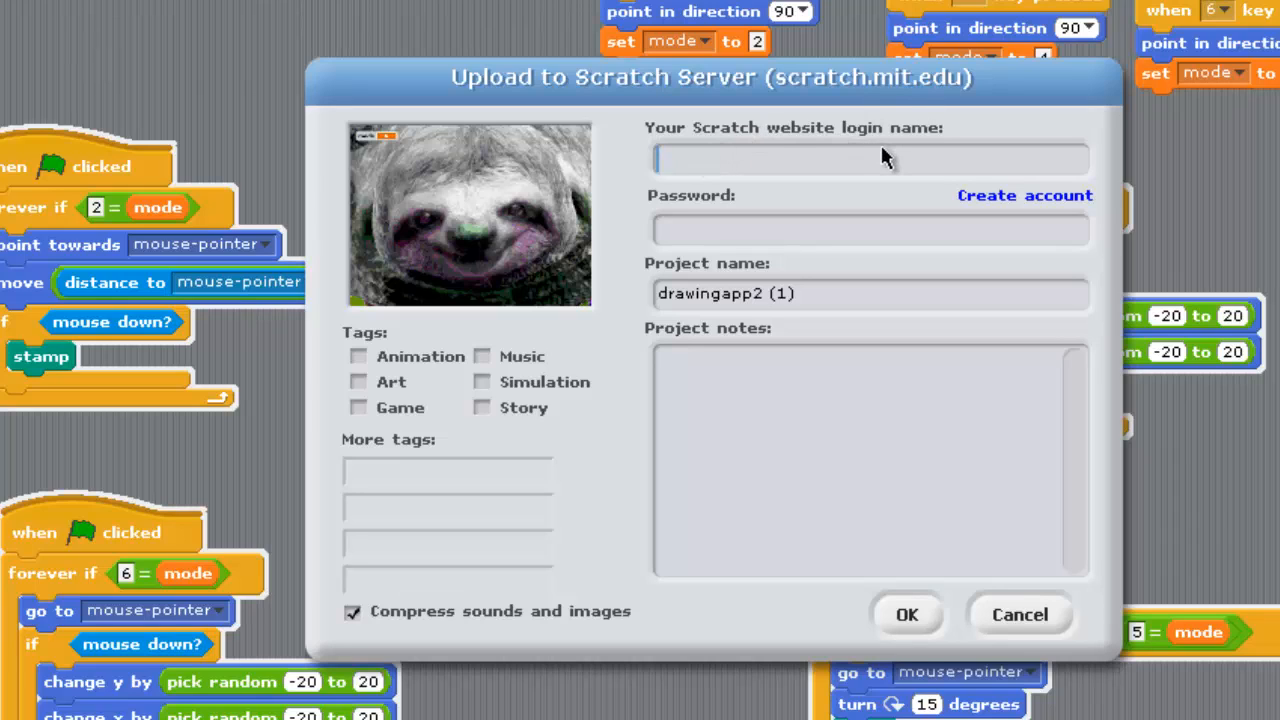
mouse_move(770, 222)
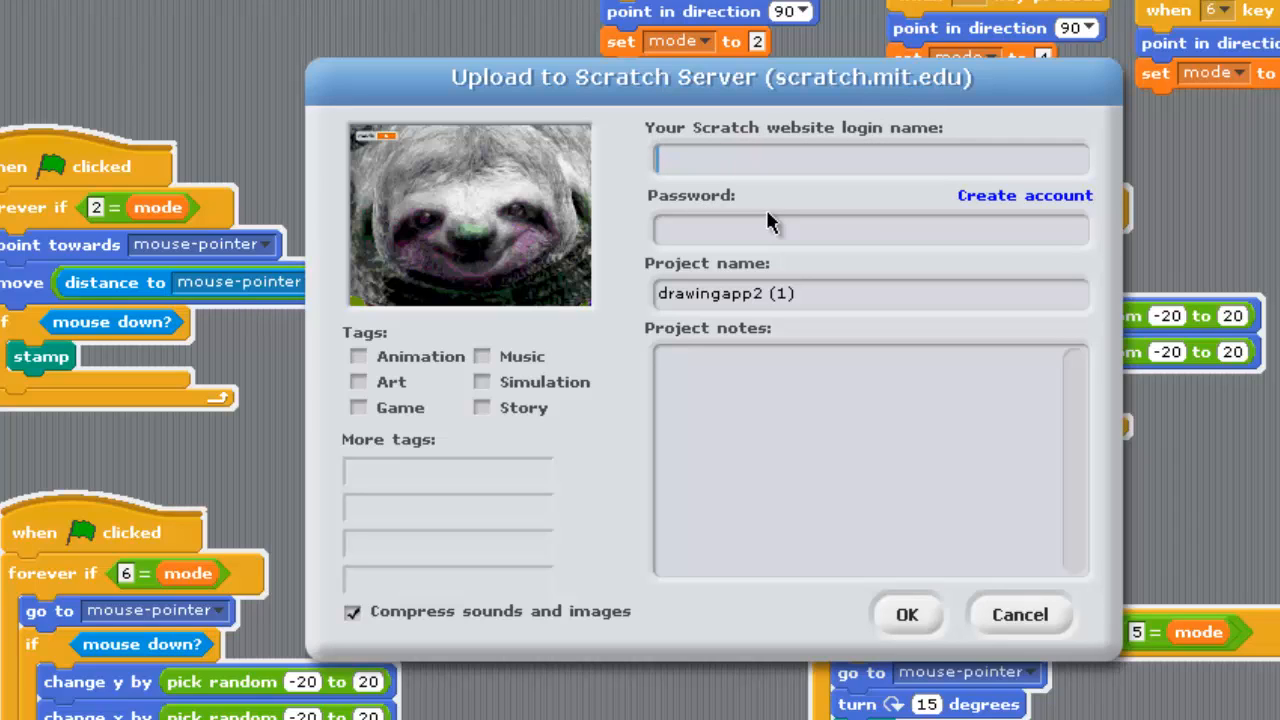
mouse_move(876, 210)
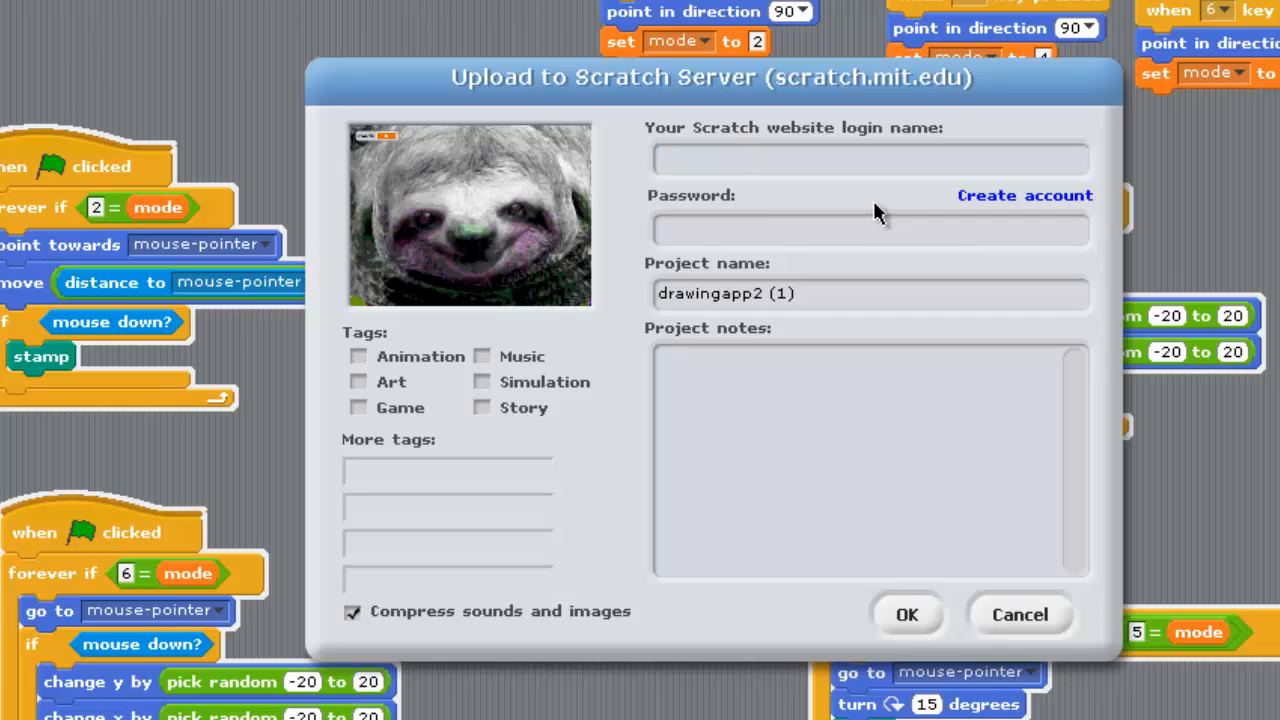
mouse_move(1000, 204)
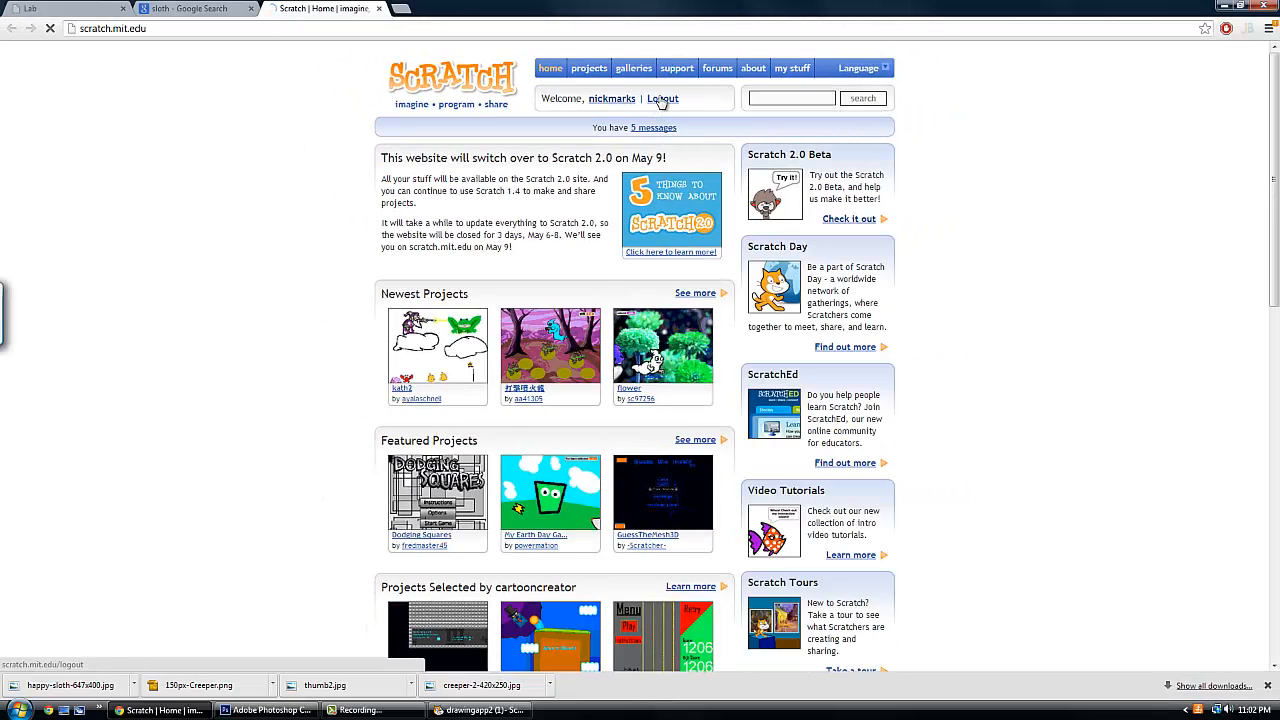
Step: Log out of the current Scratch website account and reach the empty signup form
left_click(662, 98)
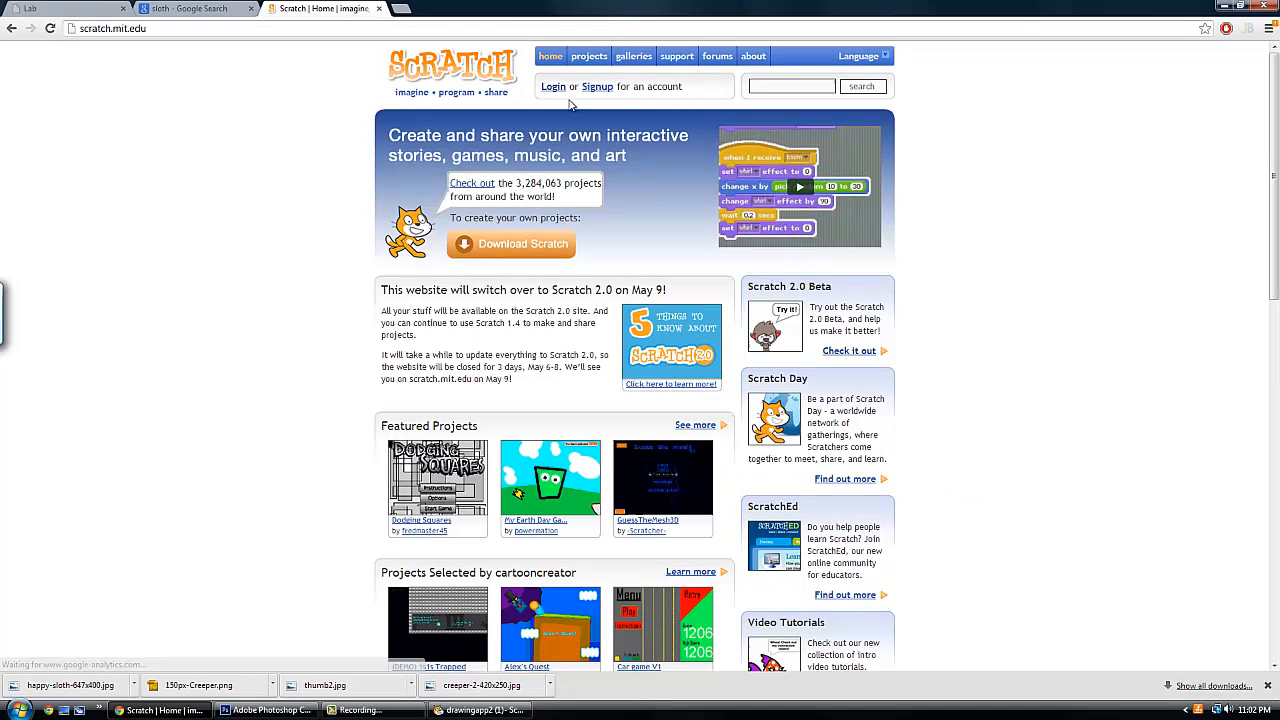
mouse_move(344, 628)
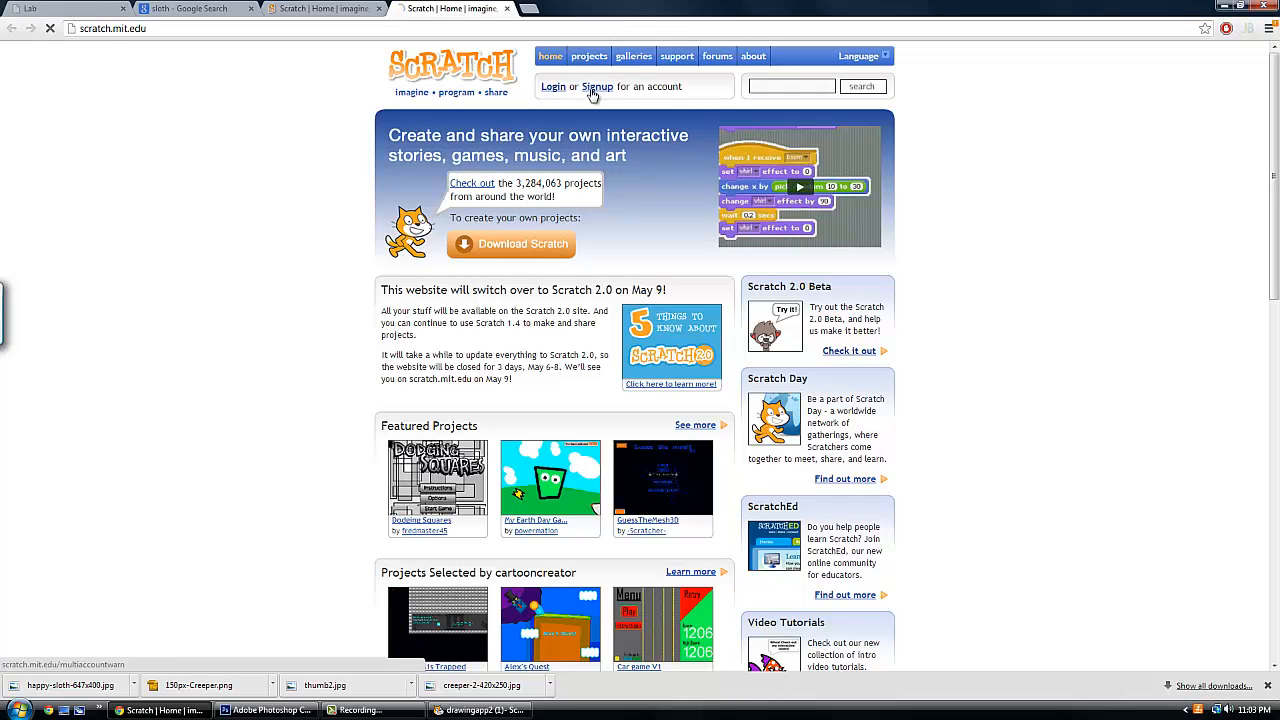
left_click(596, 86)
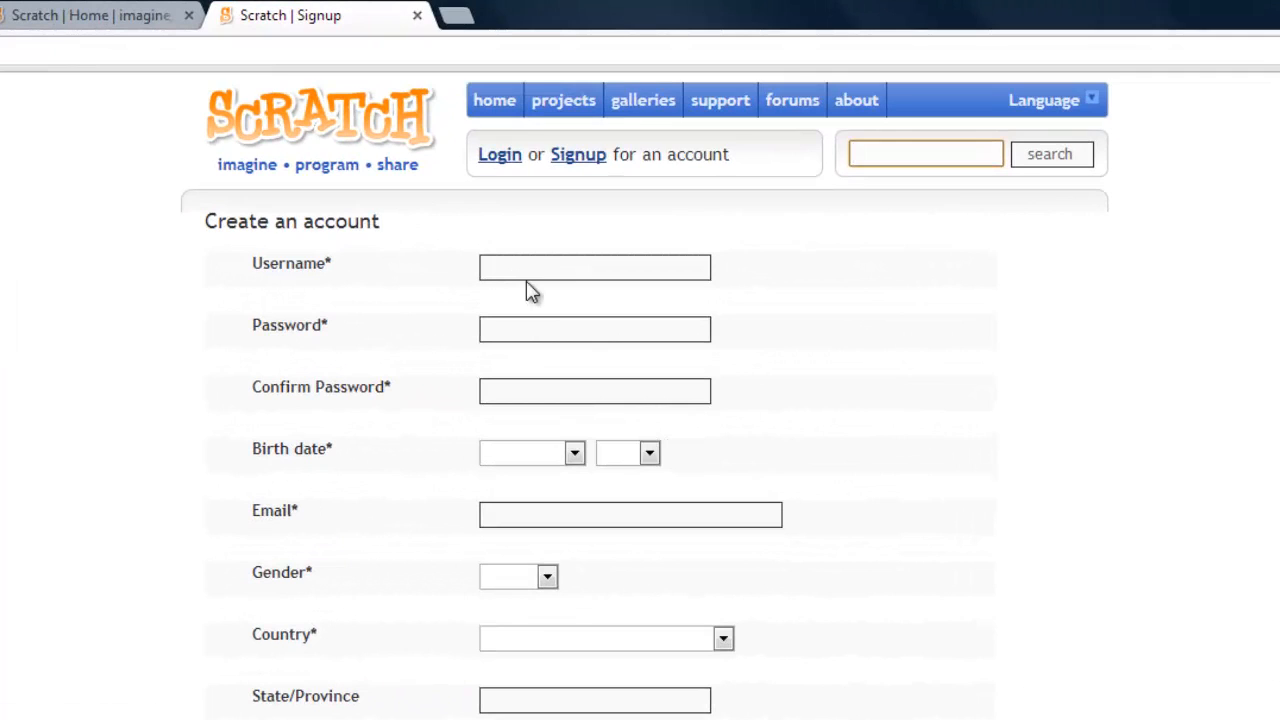
mouse_move(676, 322)
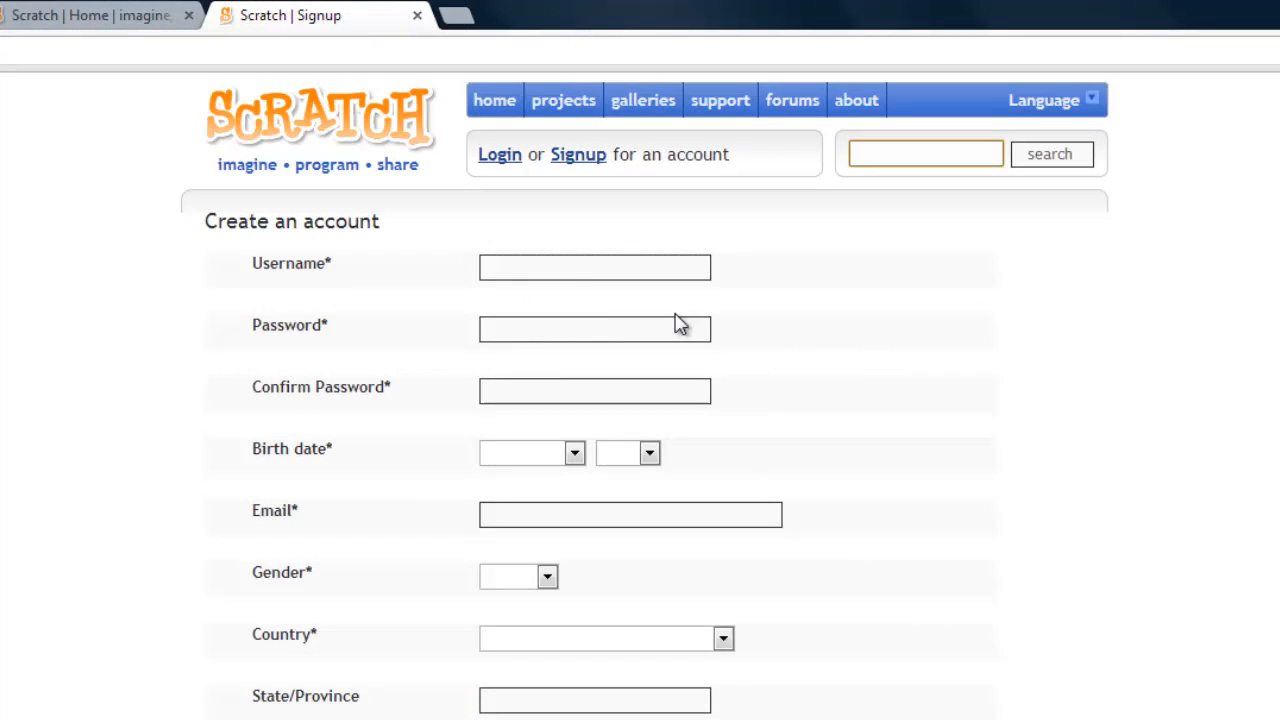
left_click(596, 268)
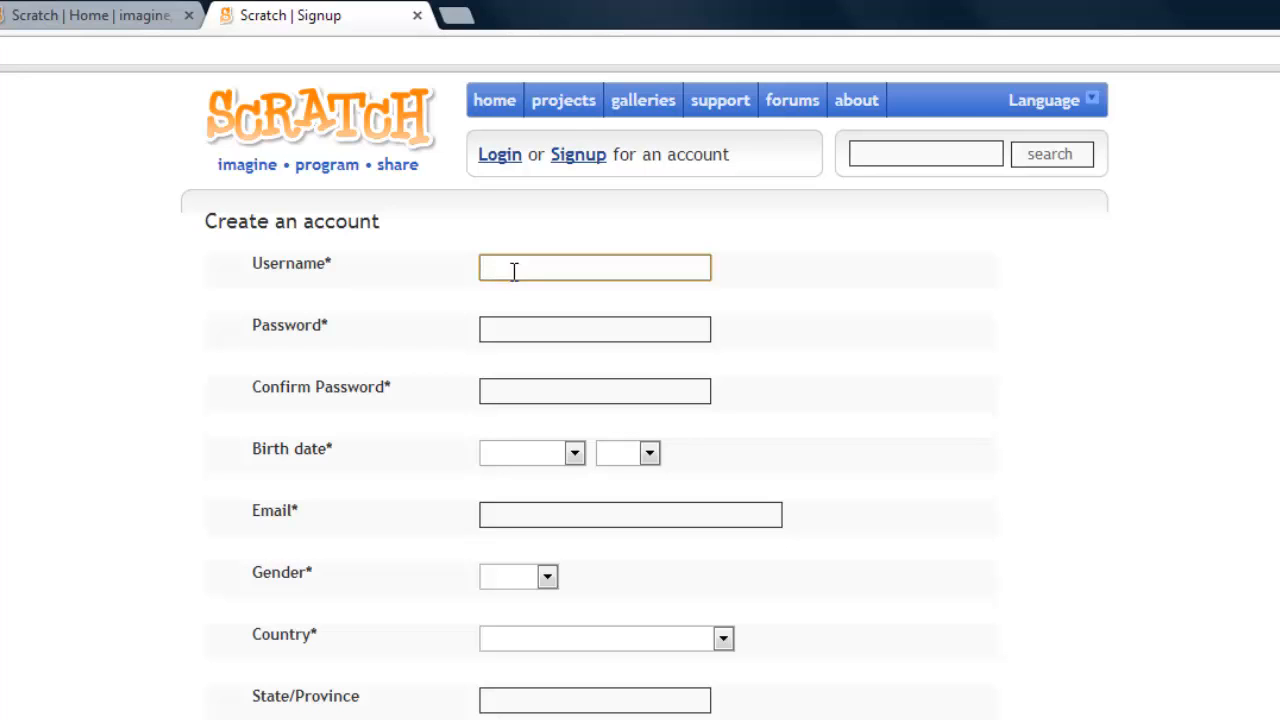
left_click(594, 328)
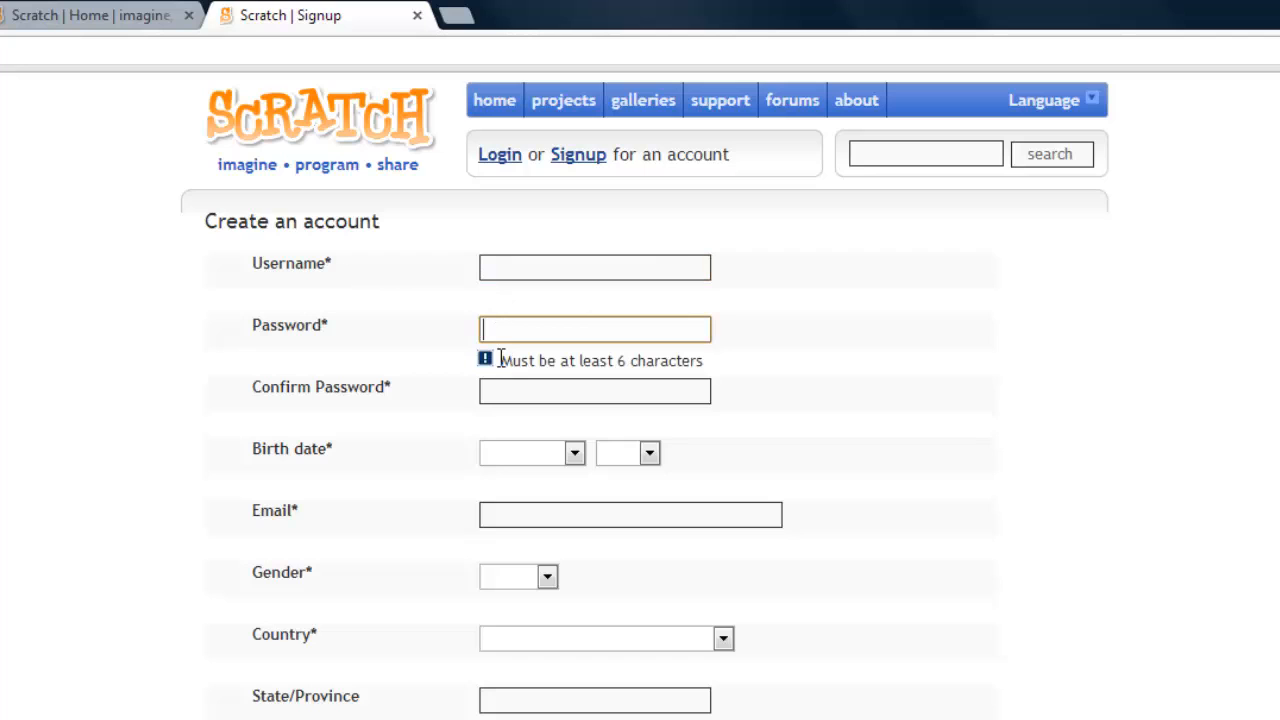
left_click(594, 390)
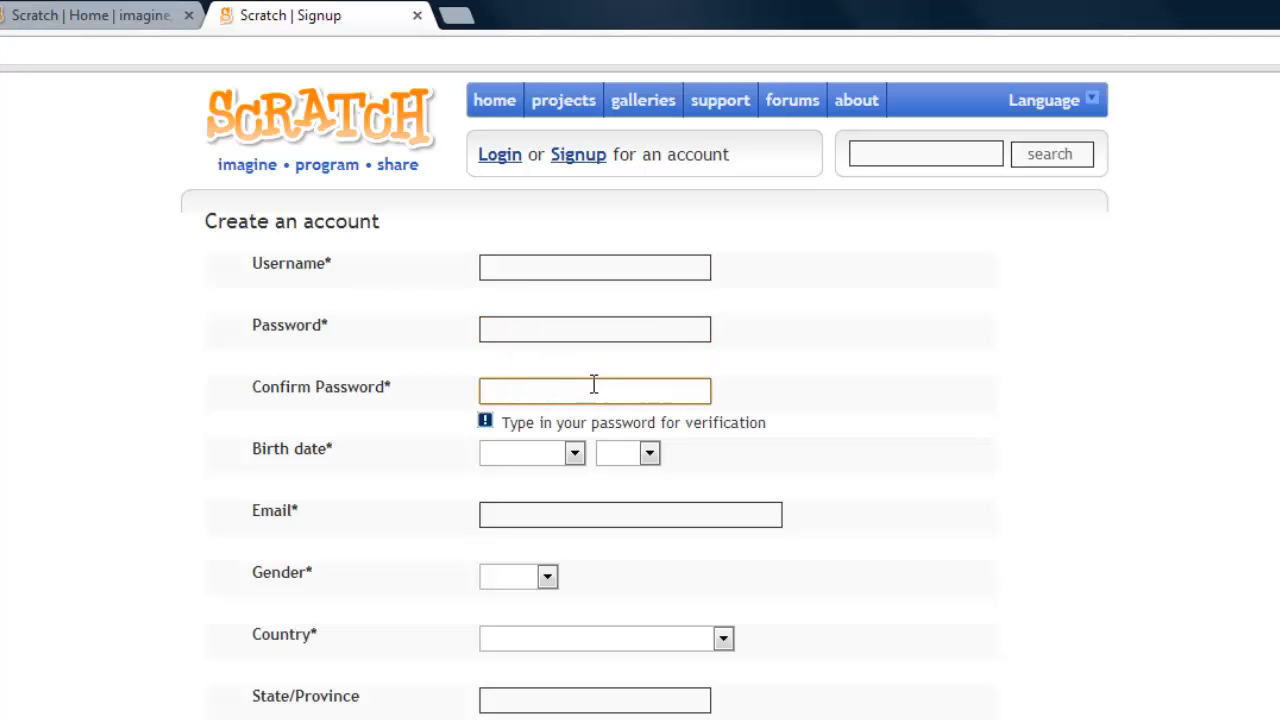
left_click(630, 514)
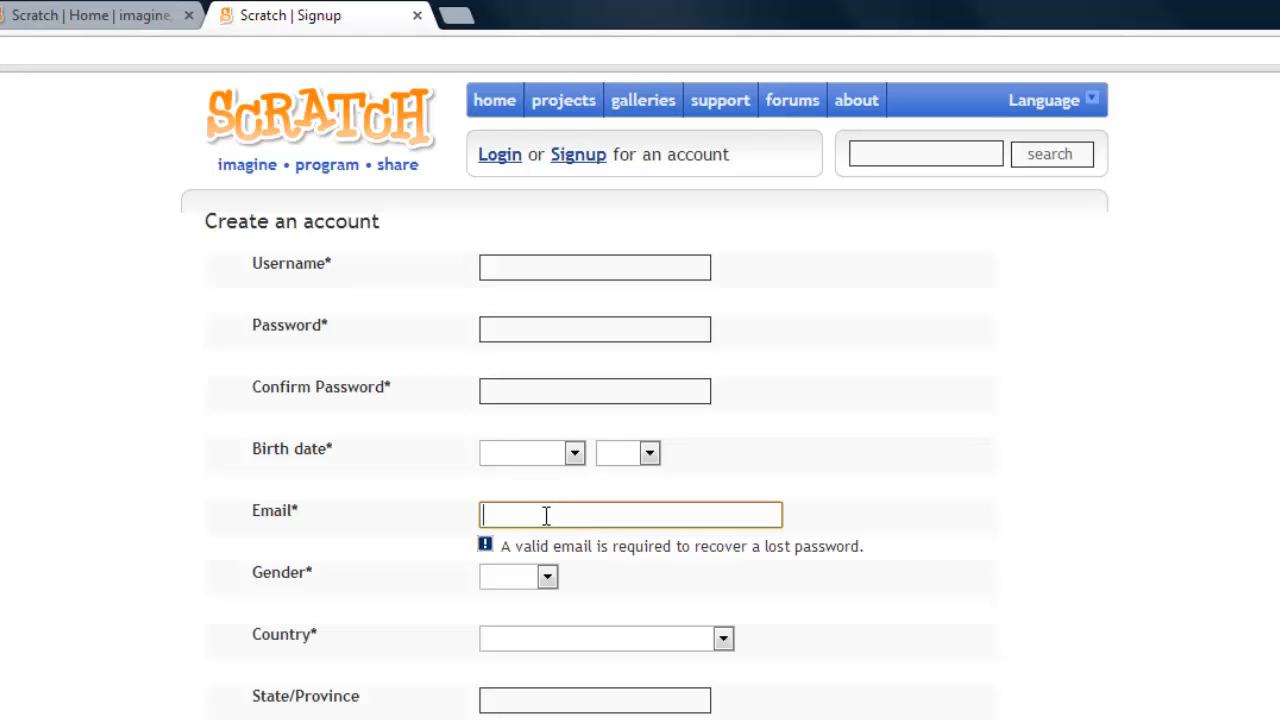
mouse_move(564, 568)
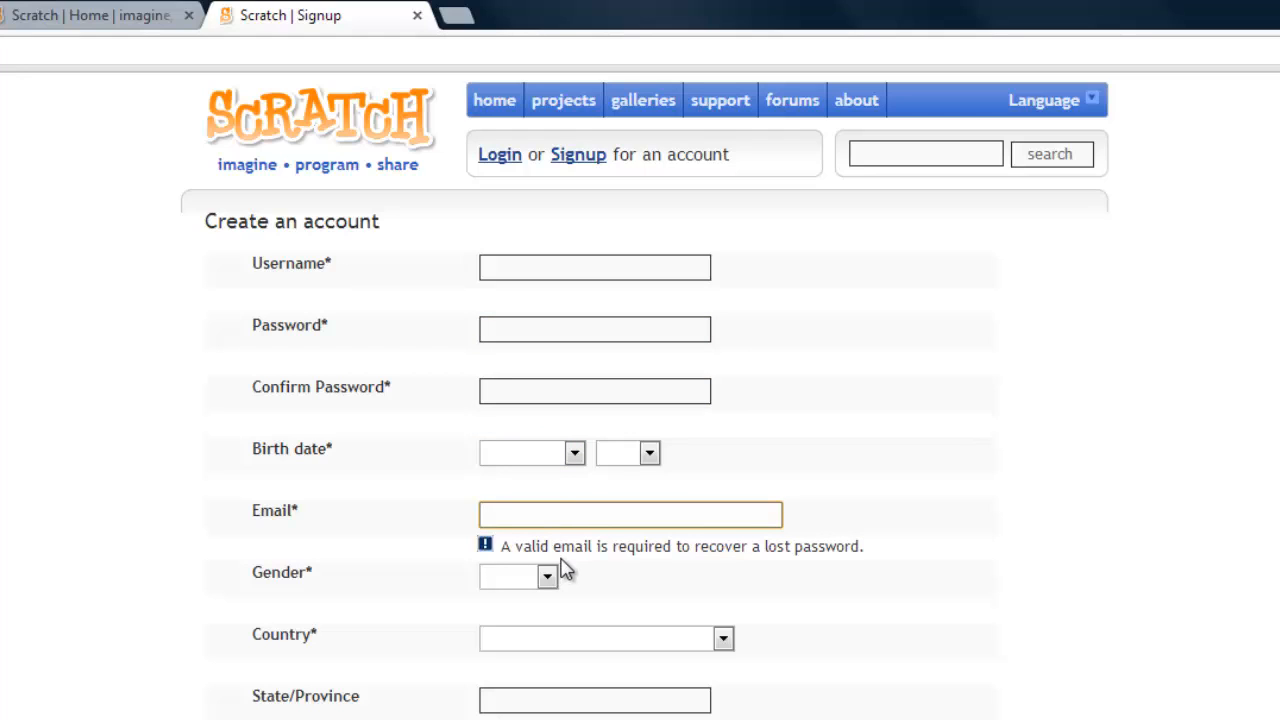
mouse_move(590, 550)
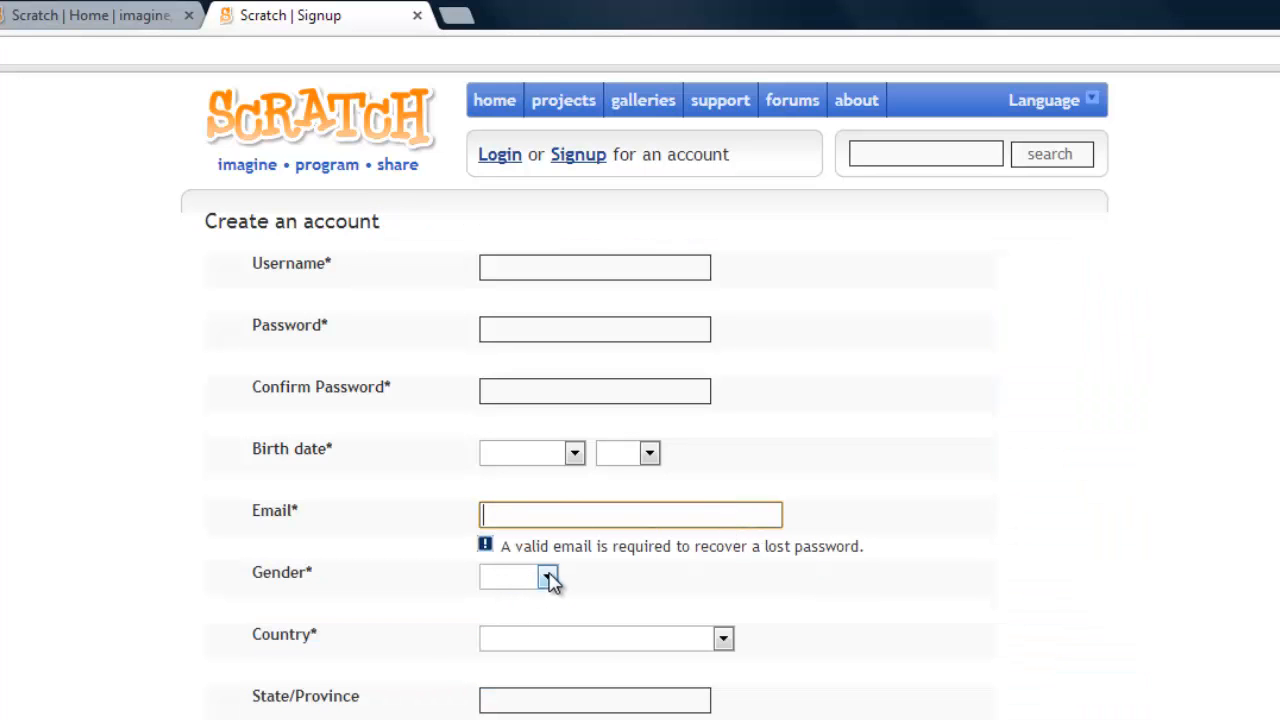
scroll("down", 3)
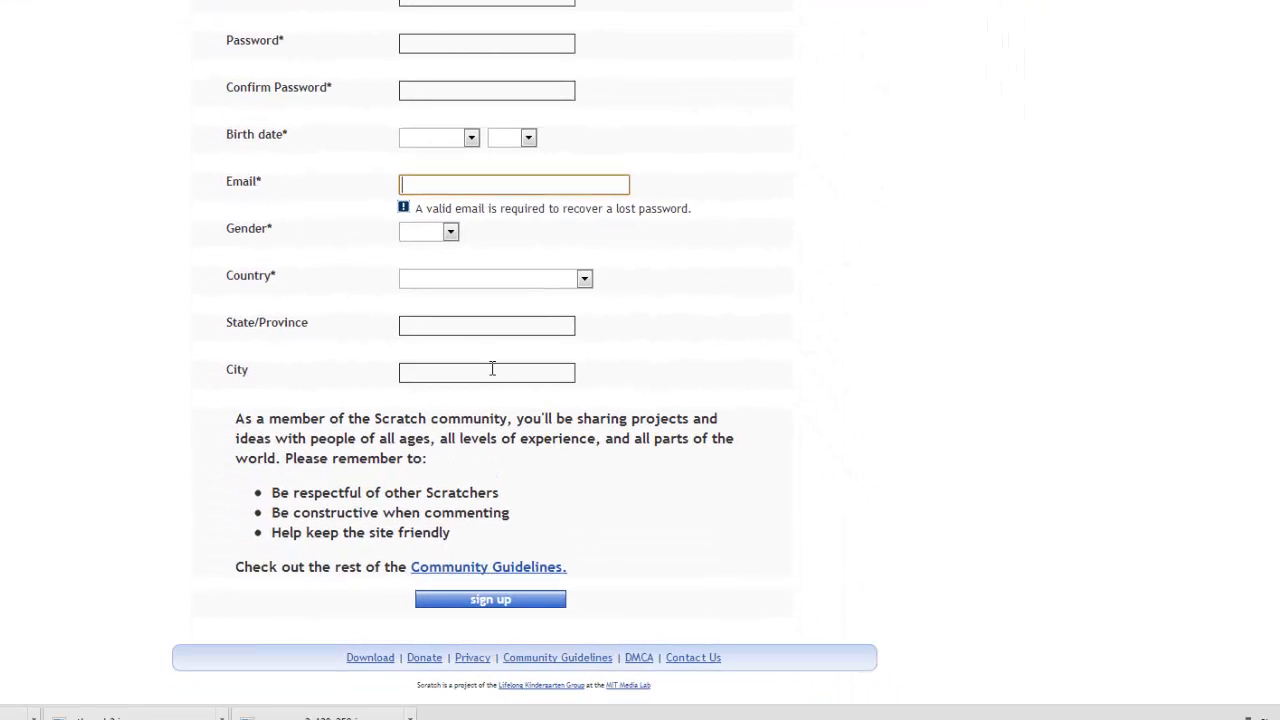
mouse_move(532, 600)
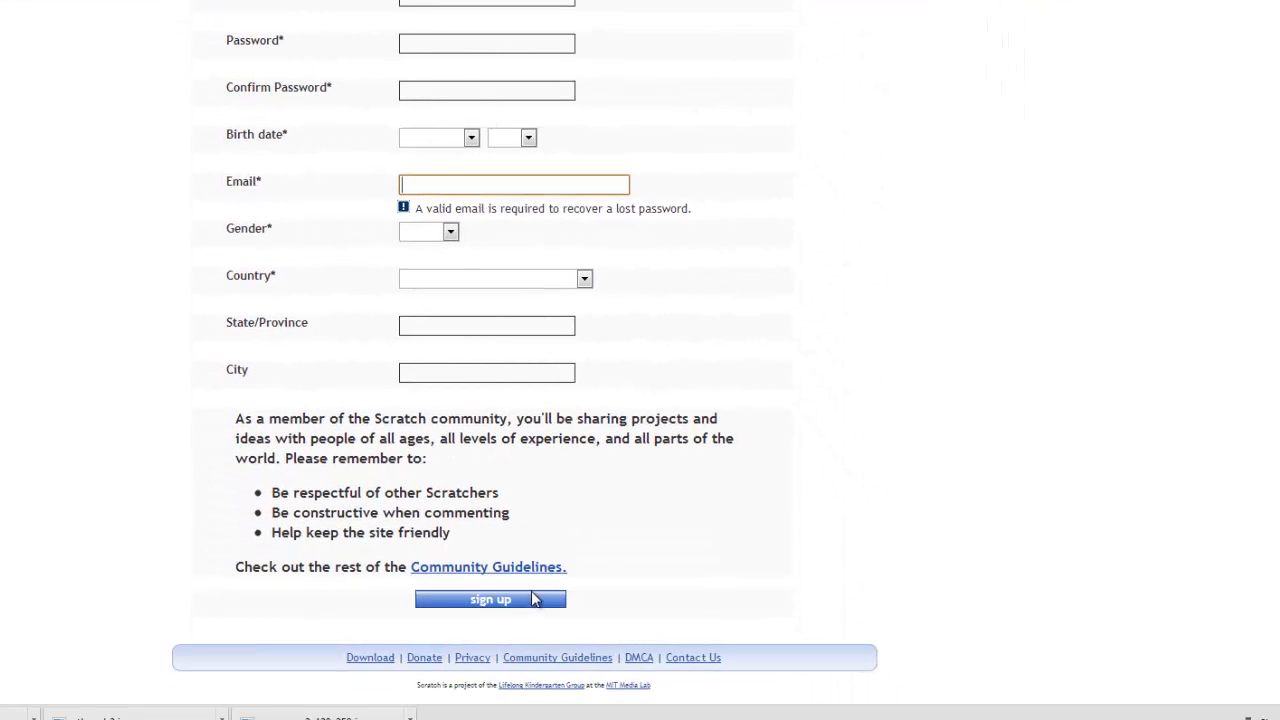
mouse_move(660, 372)
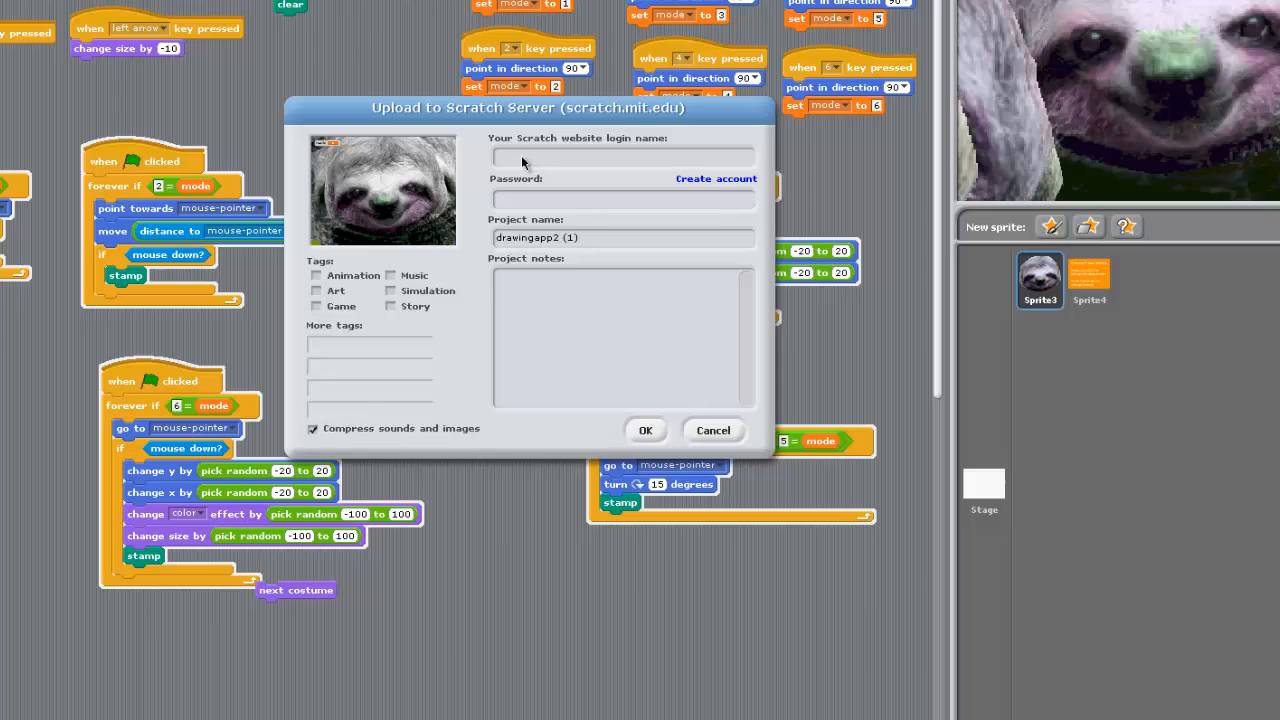
Step: Fill in the website login and password and name the project 'Sloth Art' for upload
type("nickmarks")
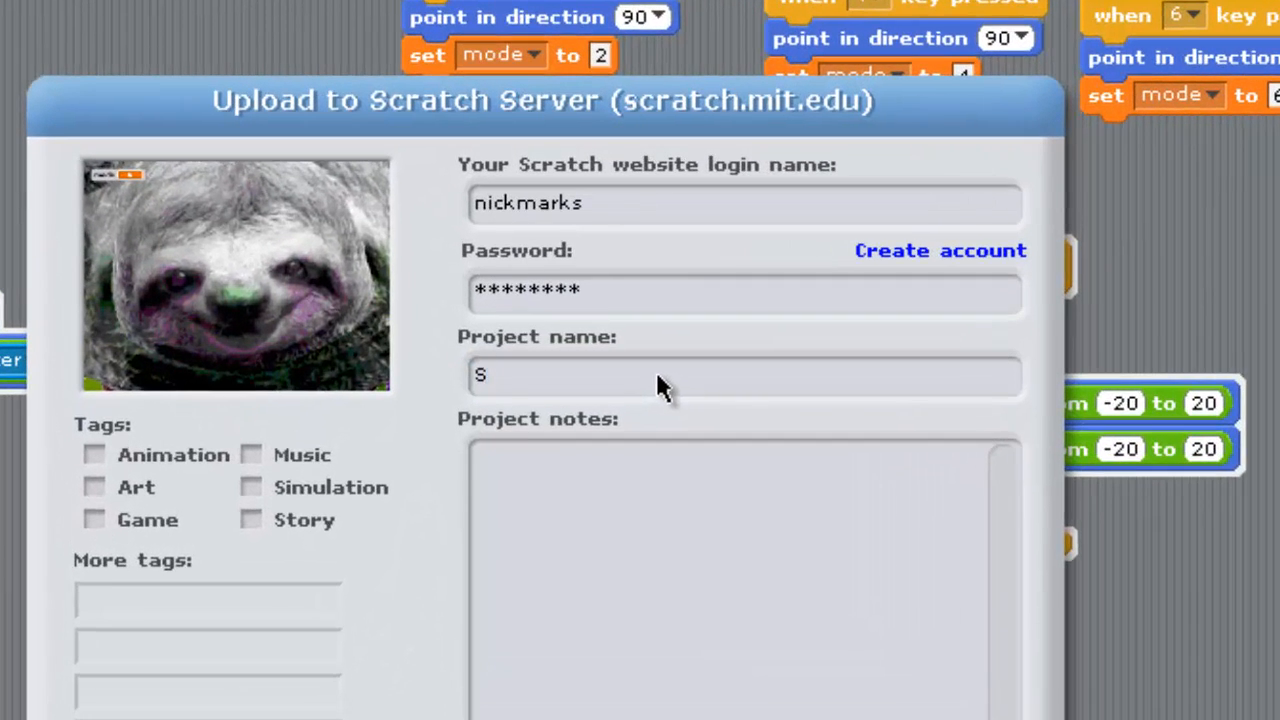
type("loth")
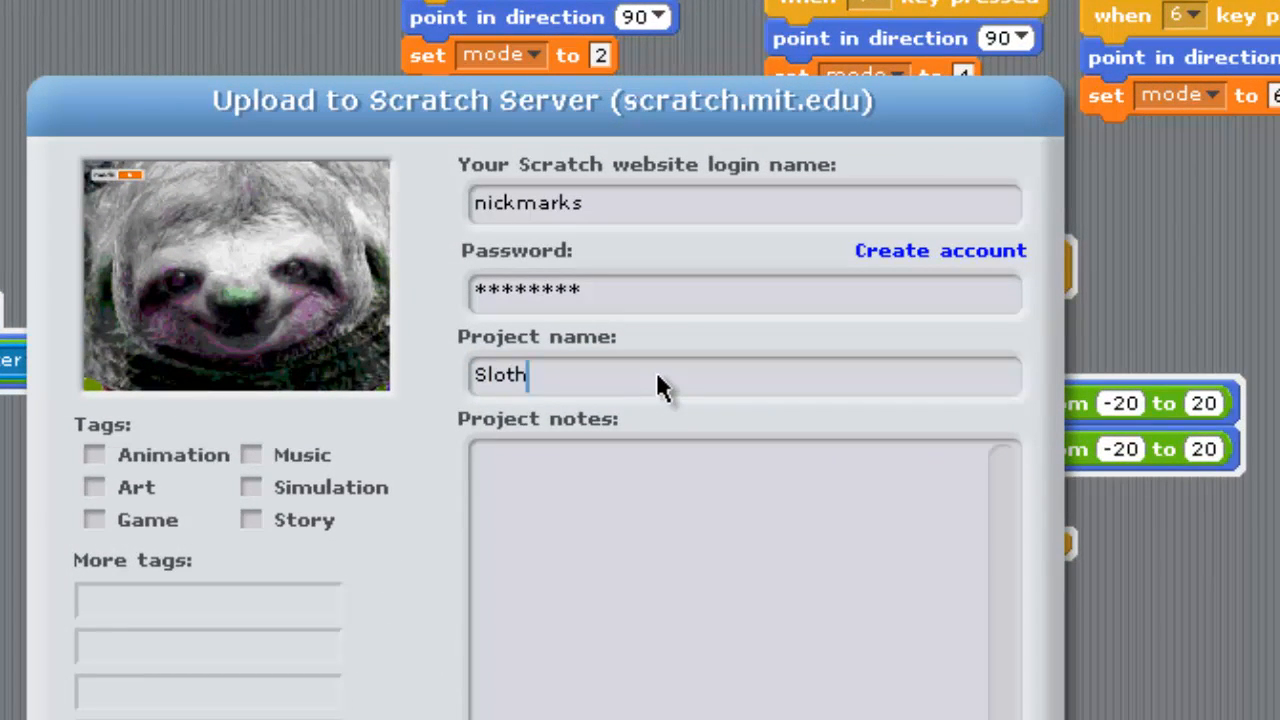
type("Art")
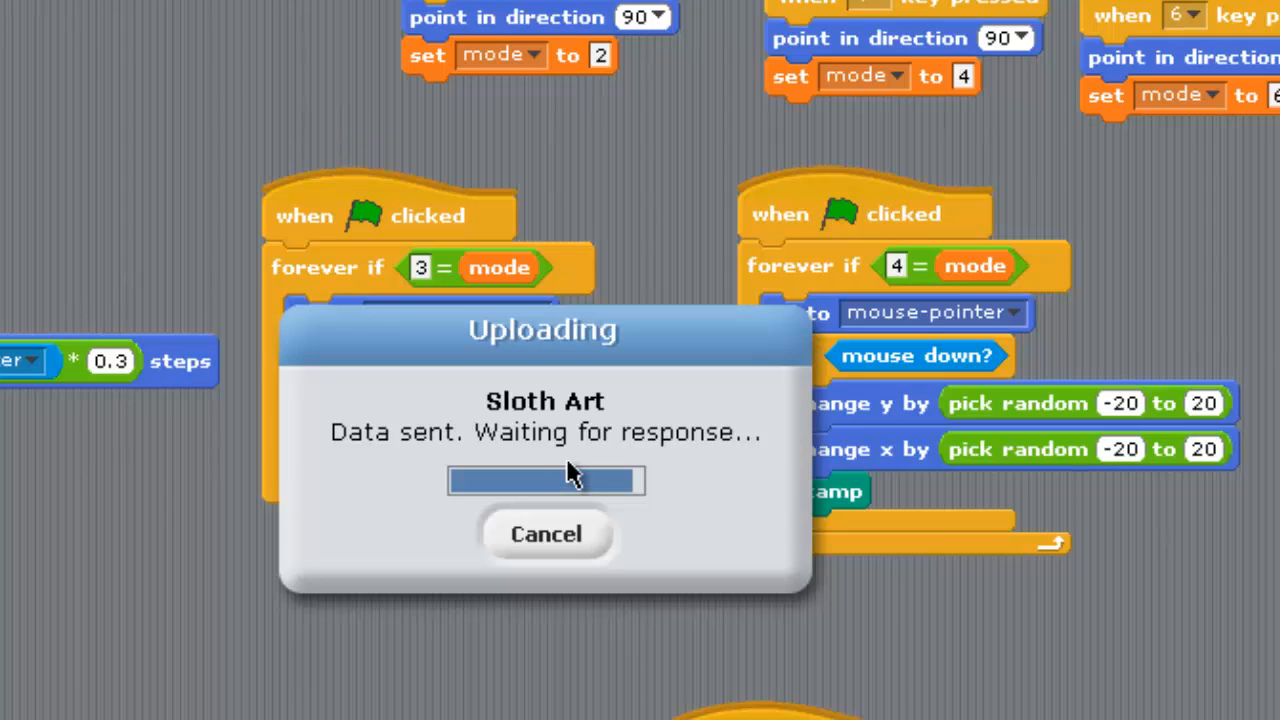
mouse_move(384, 450)
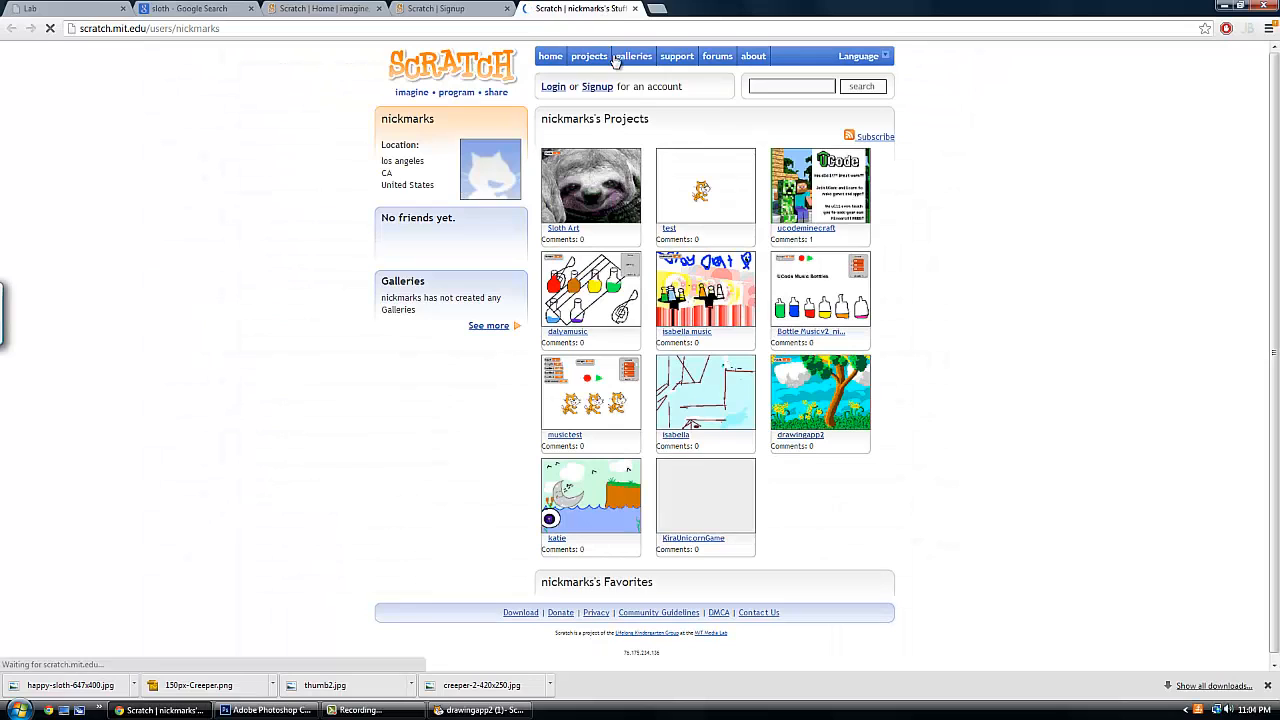
Step: View the uploaded Sloth Art project page from My Stuff and select its web address
left_click(590, 184)
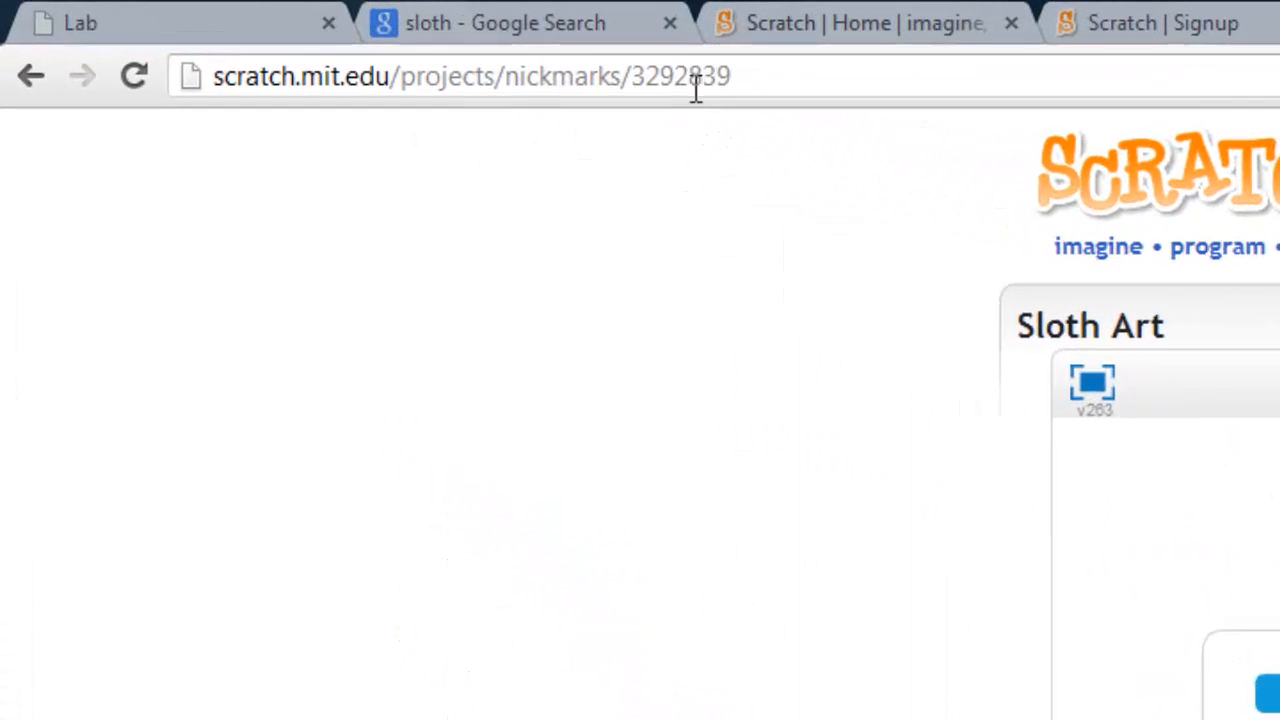
left_click(470, 76)
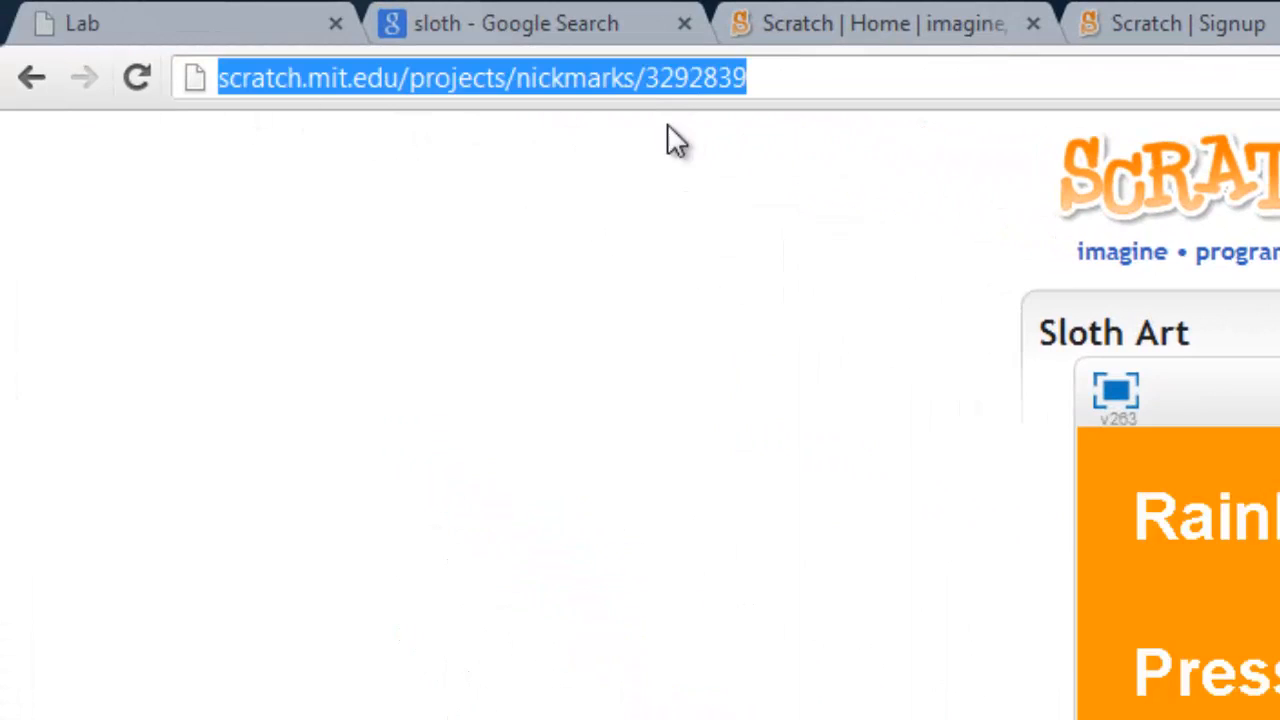
scroll("down", 3)
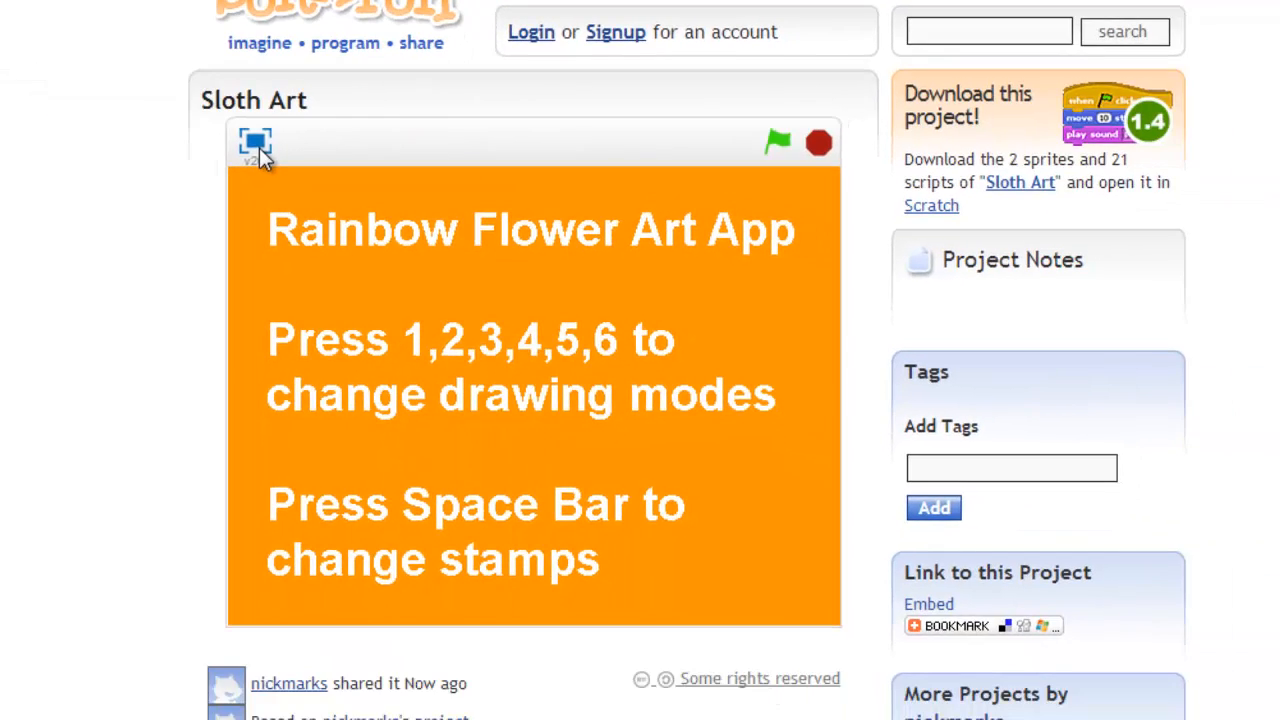